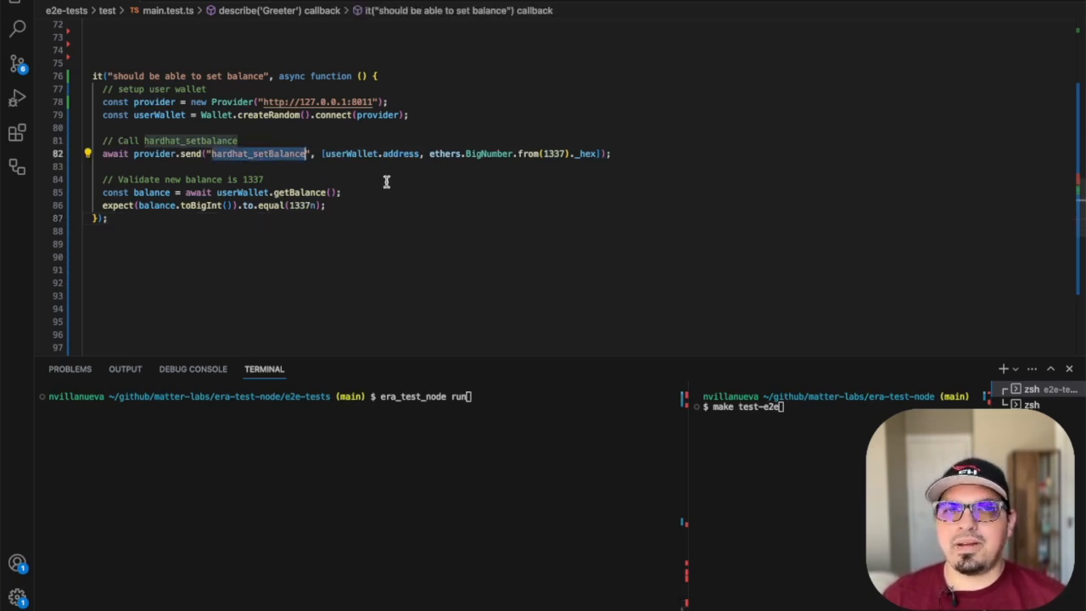
{"action": "mouse_move", "coordinate": [400, 153]}
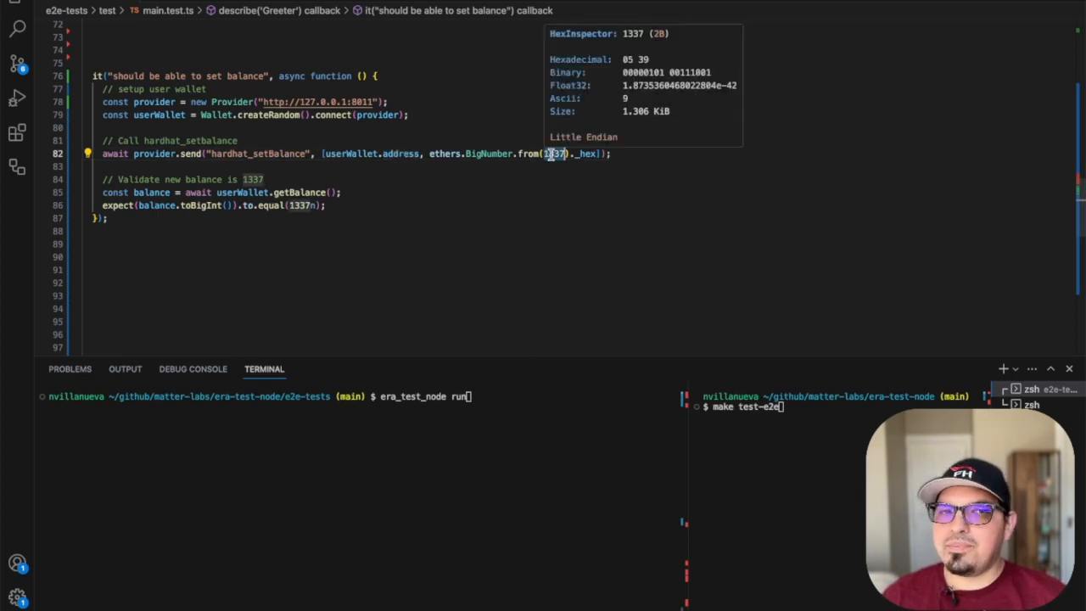
Step: Run make test-e2e in the right terminal pane and confirm the timestamps go from 3000 to 5001
{"action": "left_click", "coordinate": [326, 205]}
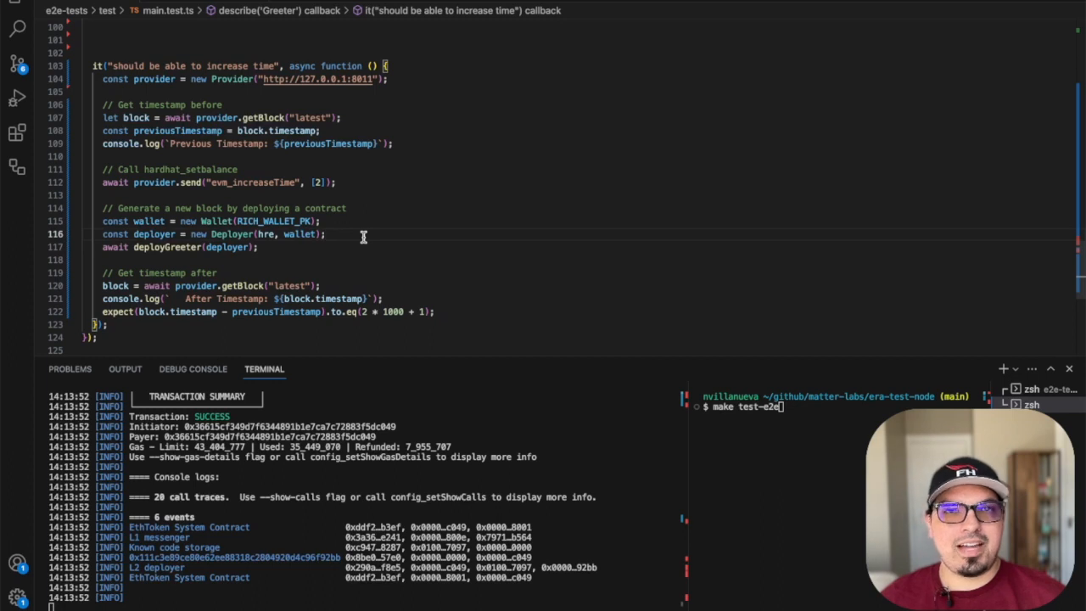
{"action": "mouse_move", "coordinate": [365, 208]}
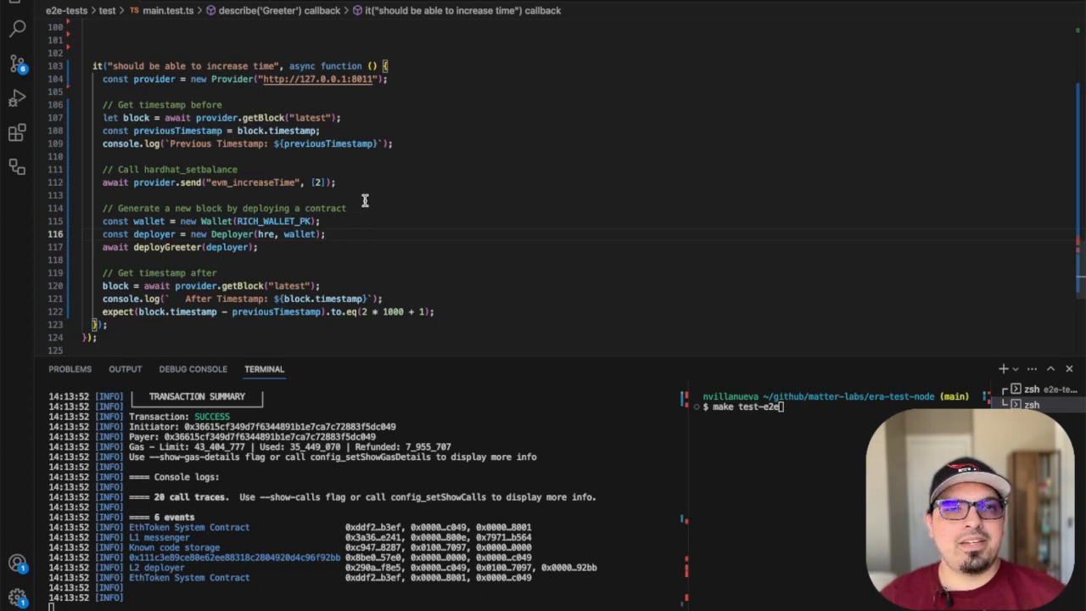
{"action": "double_click", "coordinate": [253, 183]}
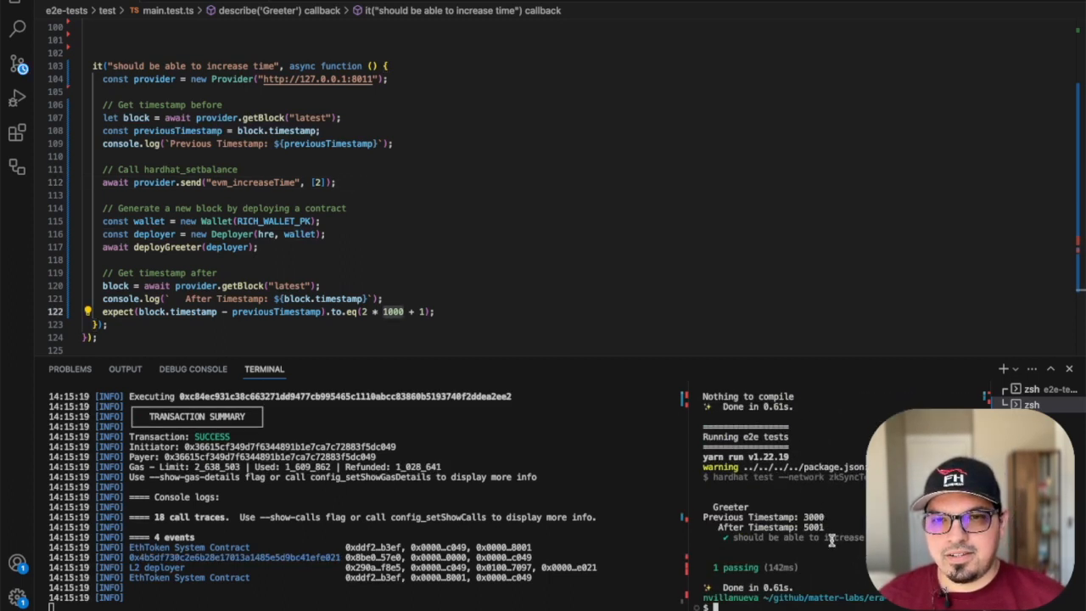
{"action": "mouse_move", "coordinate": [813, 516]}
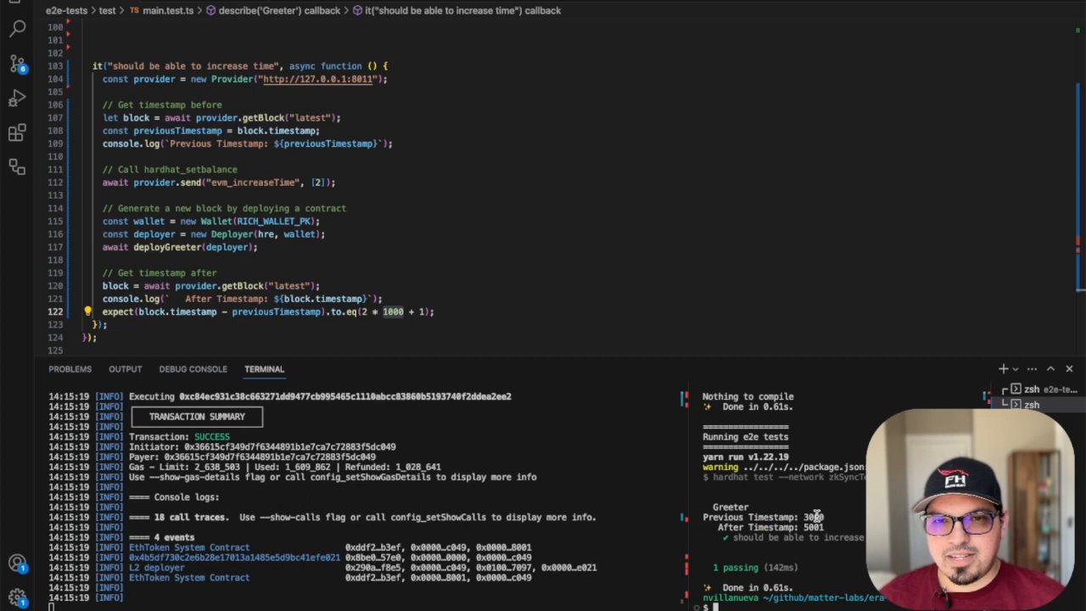